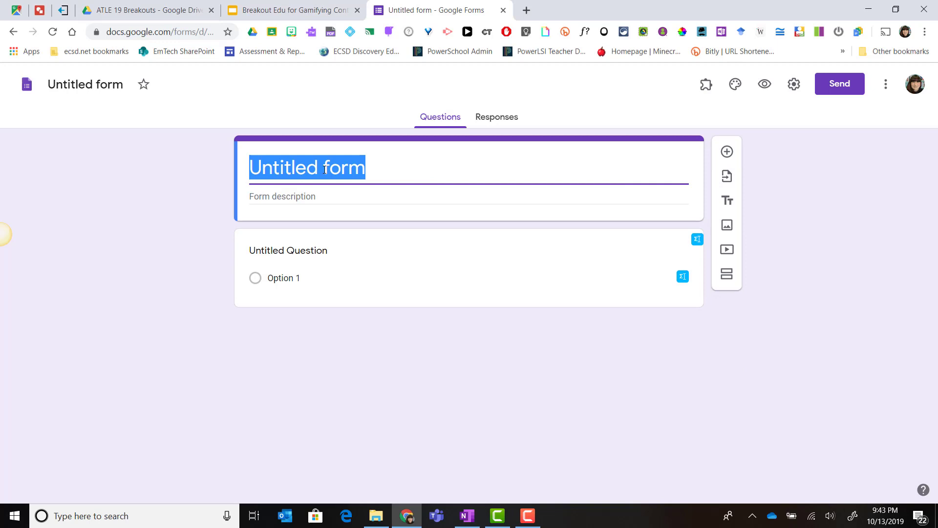
- Title the form 'Mess in the Lab' and describe submitting digital lock solutions
type("Mess in the Lab")
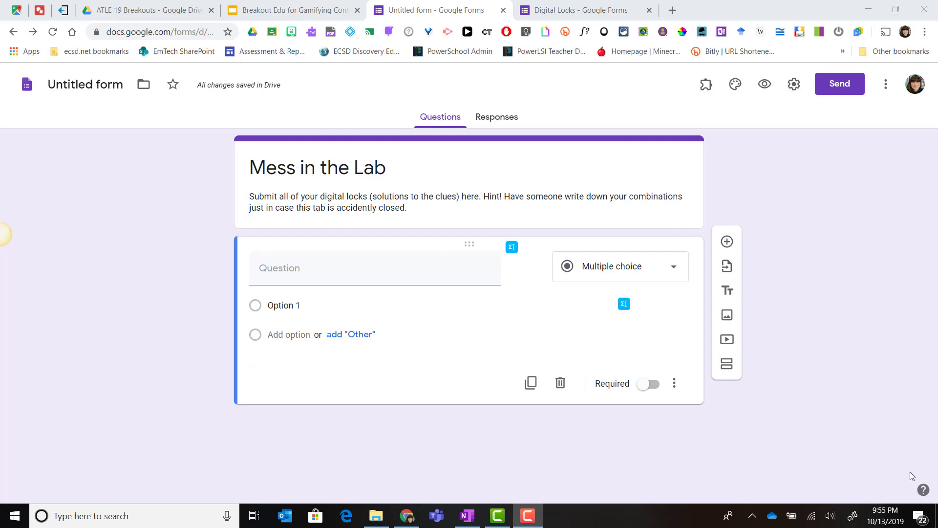
mouse_move(782, 376)
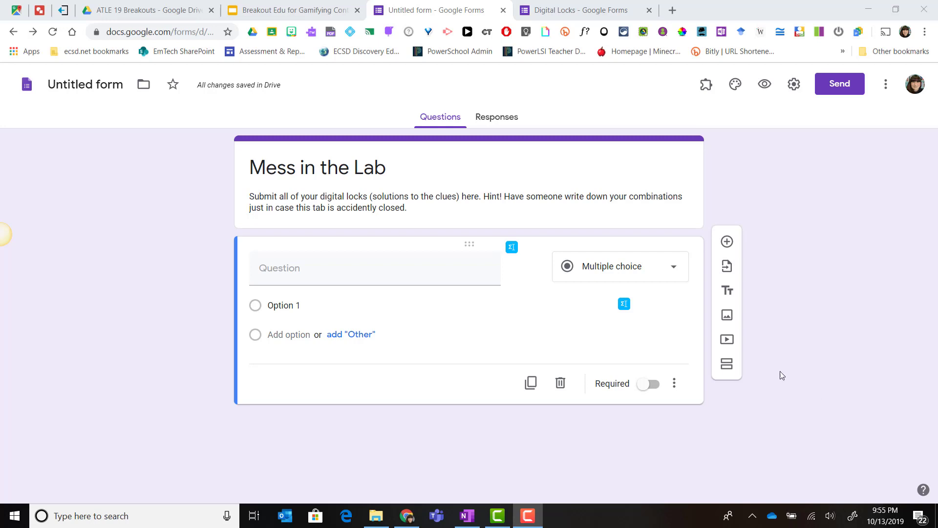
mouse_move(544, 340)
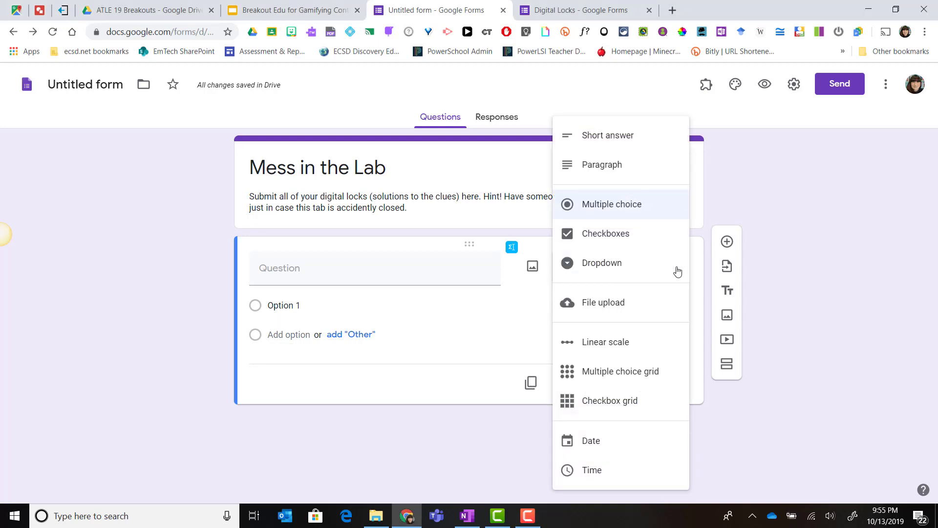
mouse_move(636, 135)
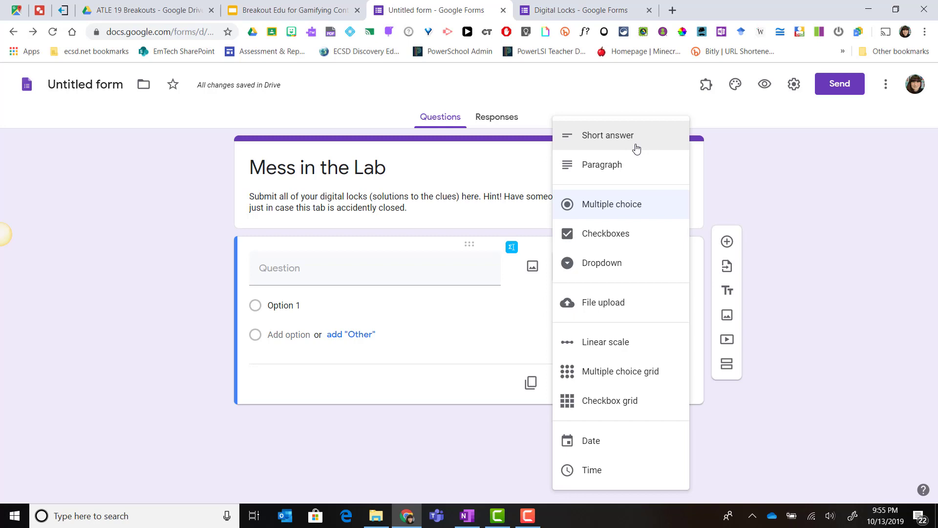
- Make the first question a required short-answer item named 'Lock #1'
left_click(608, 135)
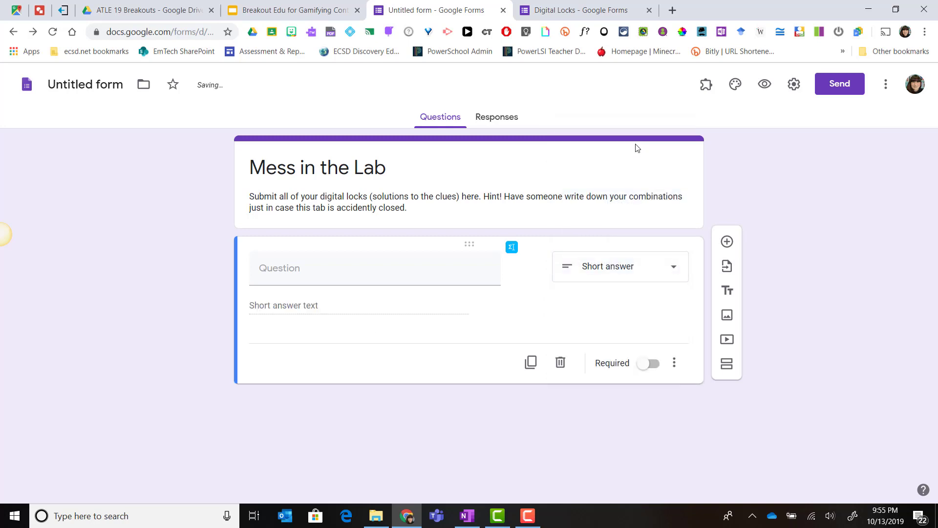
left_click(375, 268)
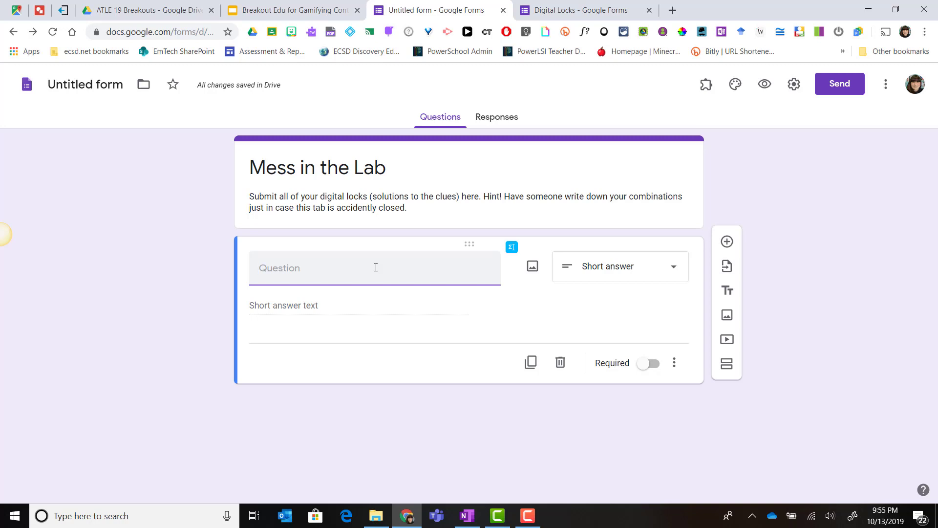
type("Lock #1")
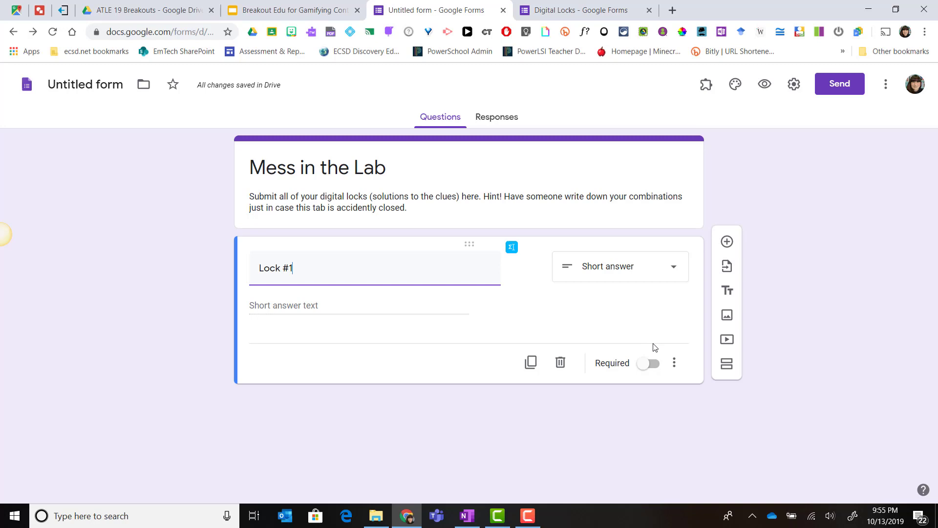
mouse_move(648, 364)
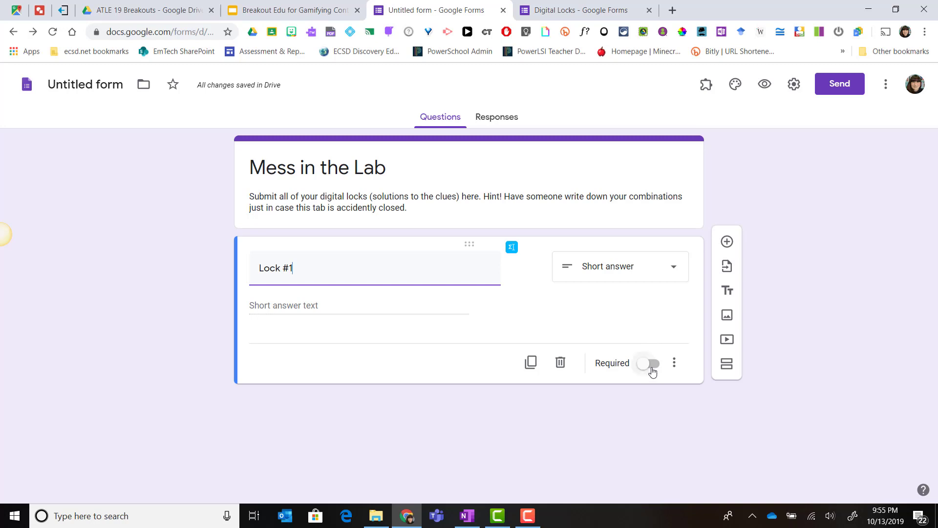
left_click(649, 364)
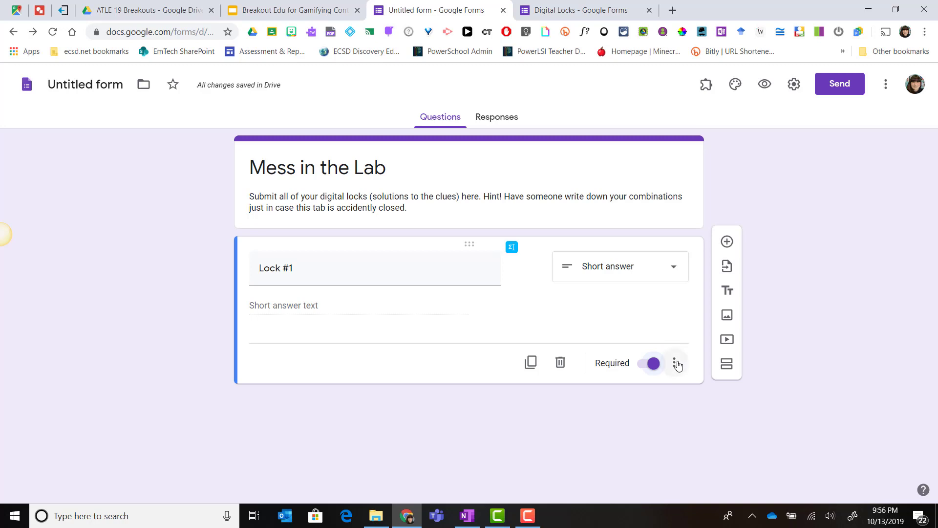
- Enable response validation on Lock #1 with the Text category and URL rule
left_click(676, 363)
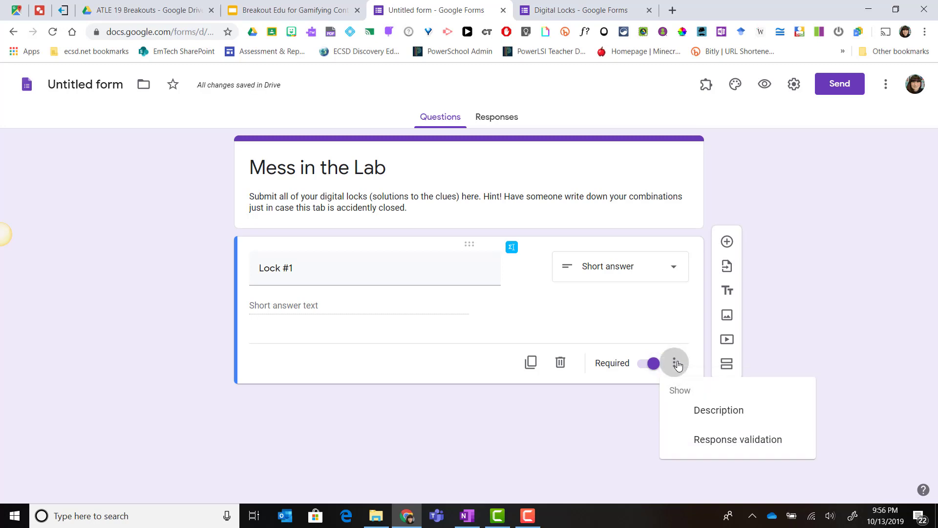
mouse_move(701, 405)
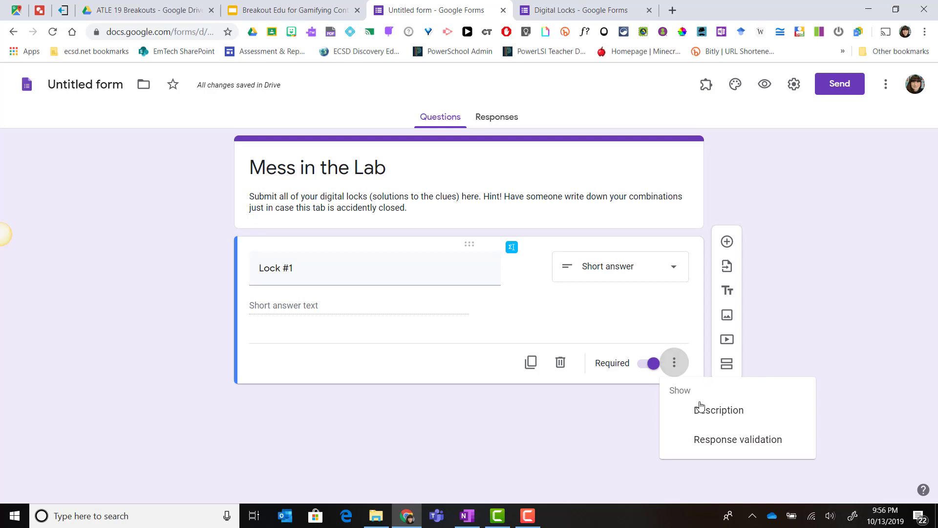
mouse_move(705, 450)
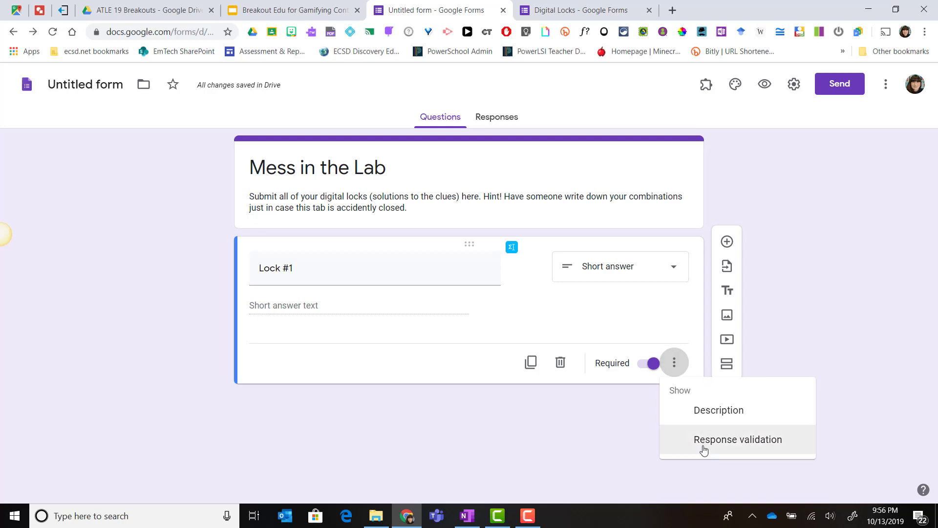
left_click(737, 438)
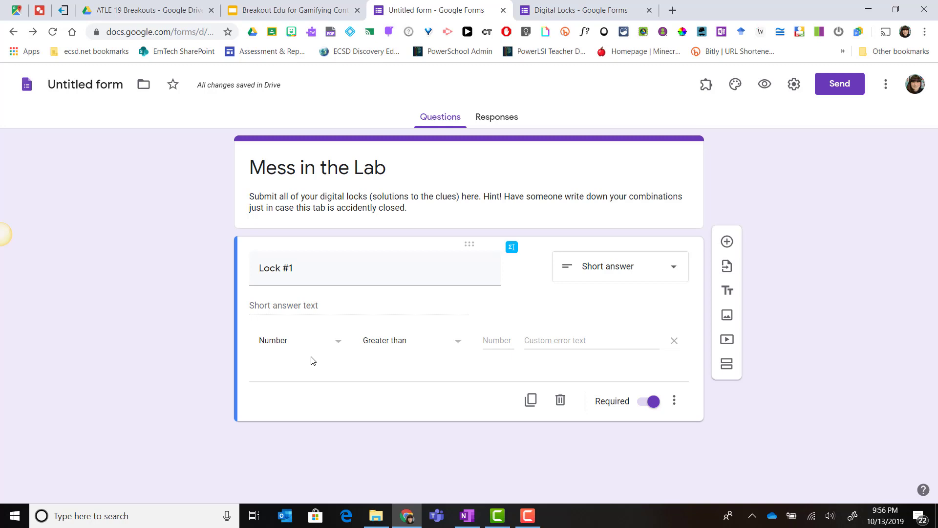
left_click(299, 340)
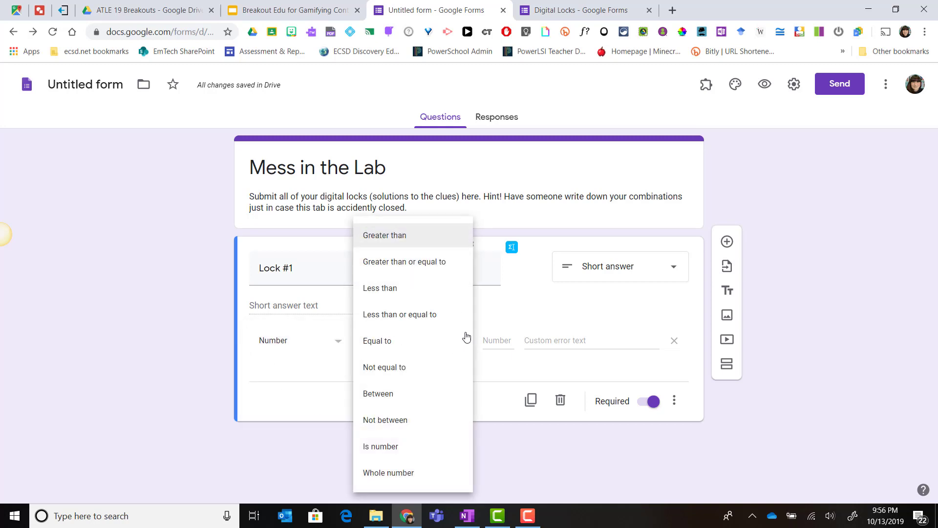
mouse_move(449, 235)
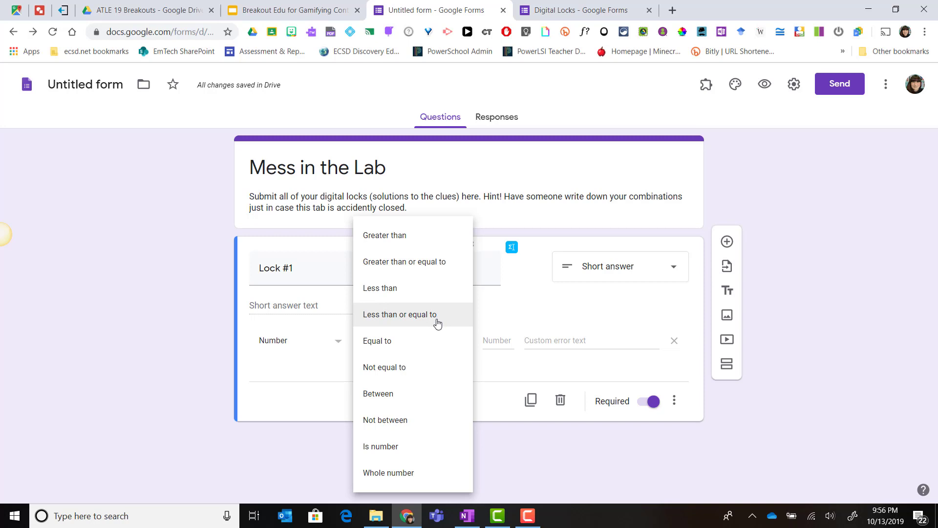
mouse_move(428, 373)
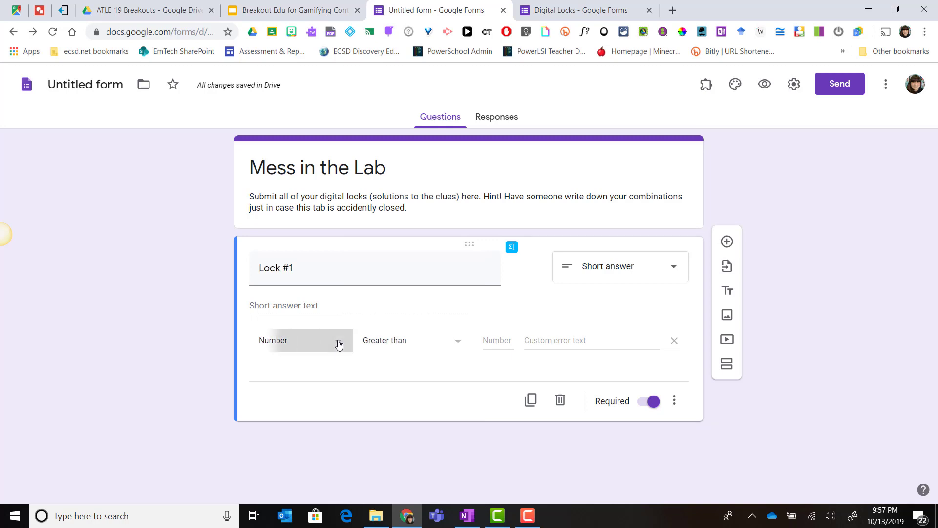
left_click(302, 340)
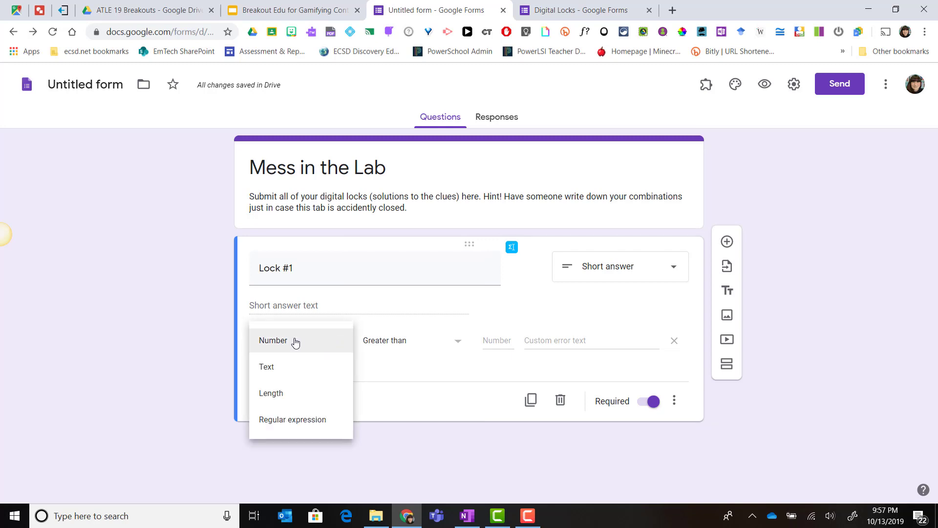
mouse_move(292, 369)
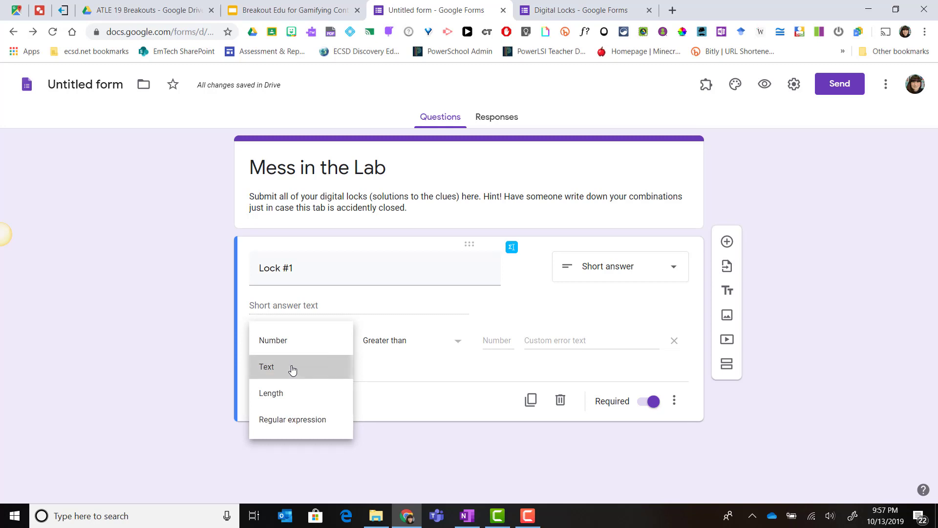
left_click(266, 366)
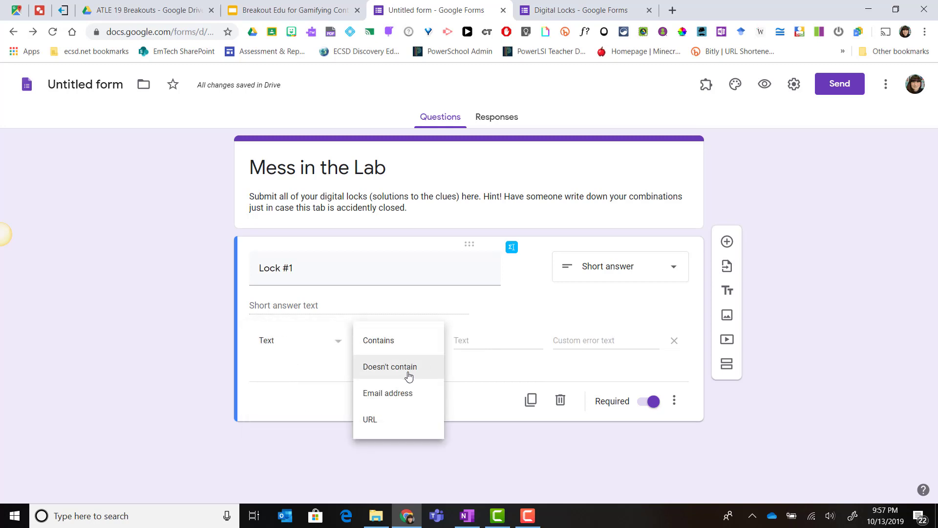
mouse_move(418, 393)
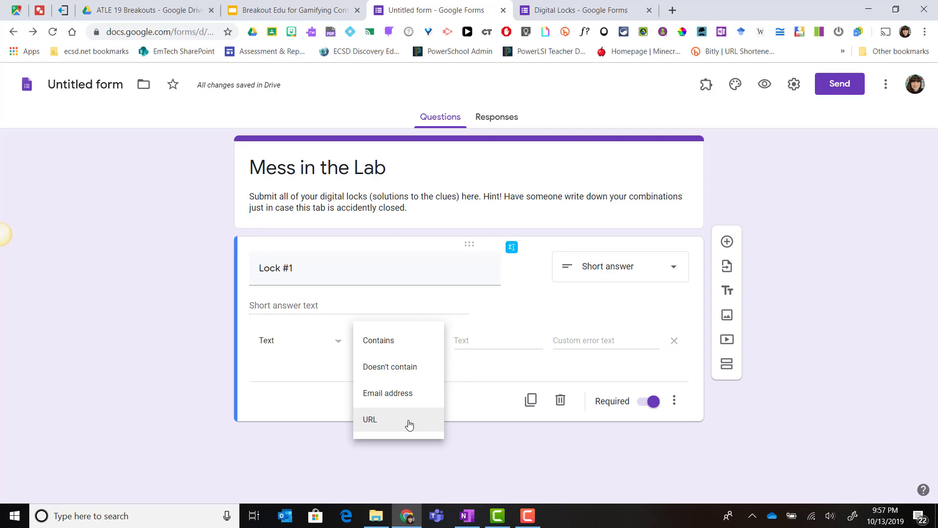
left_click(369, 419)
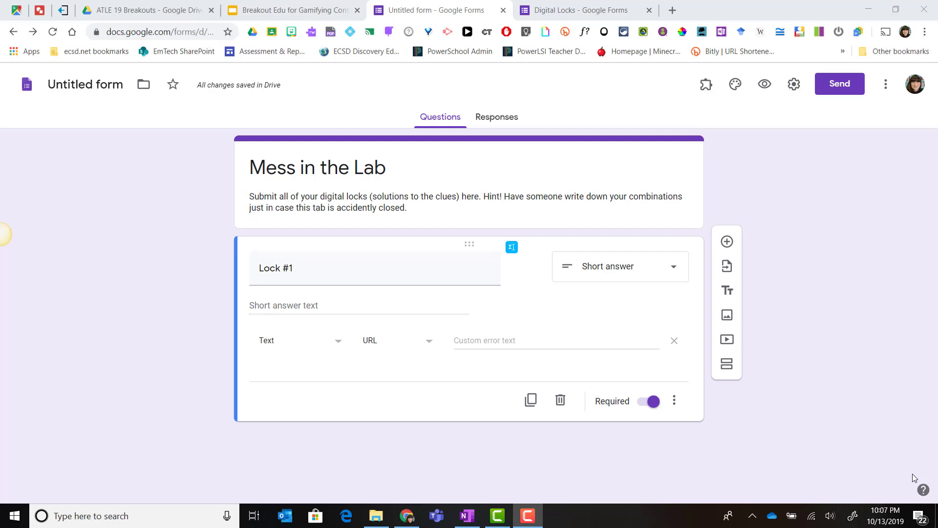
mouse_move(304, 353)
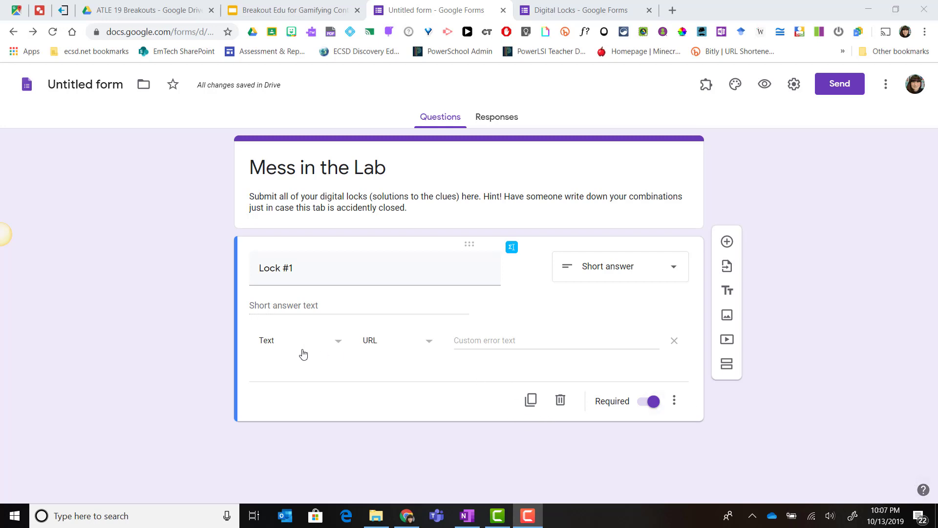
mouse_move(318, 358)
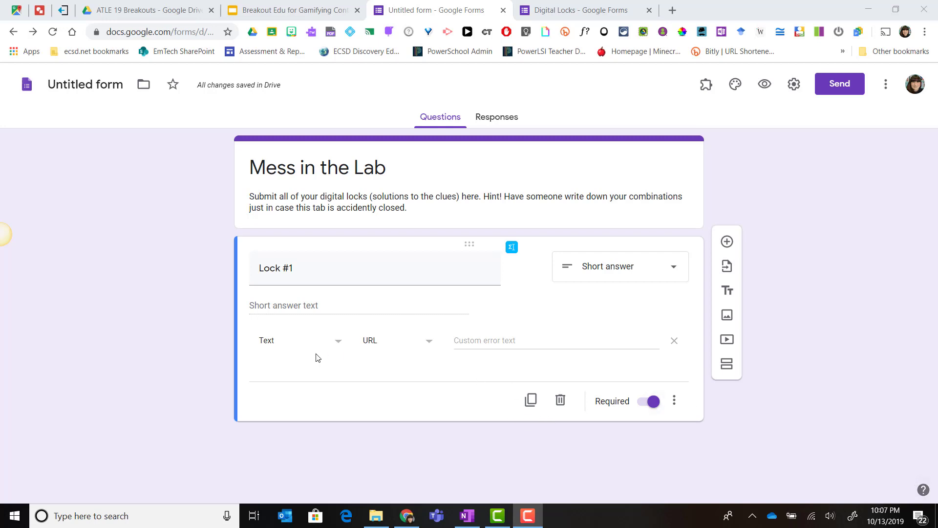
- Switch Lock #1's Text validation rule from URL to Contains, ready for a phrase
left_click(299, 340)
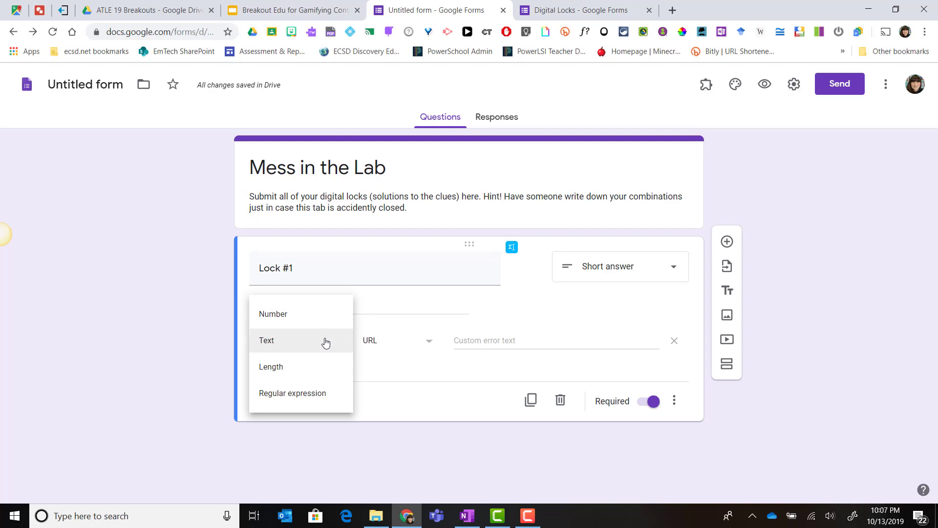
left_click(267, 340)
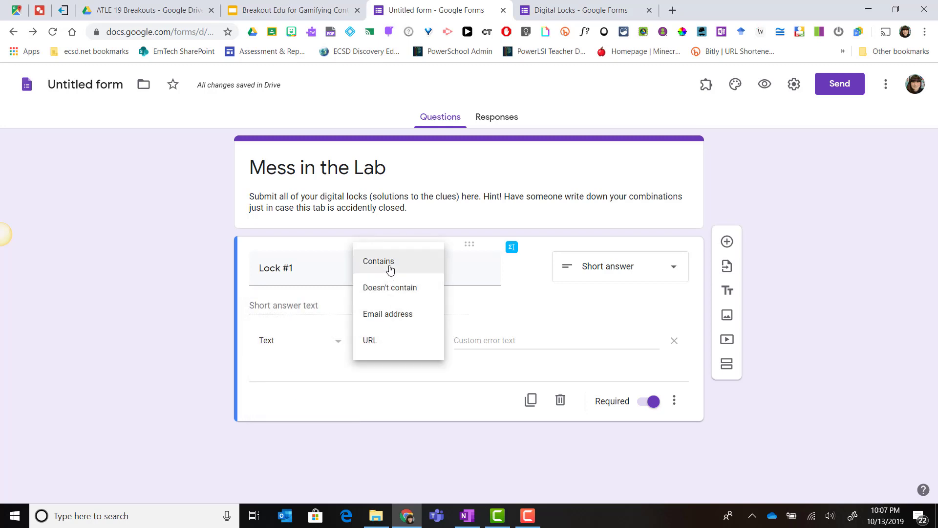
left_click(377, 261)
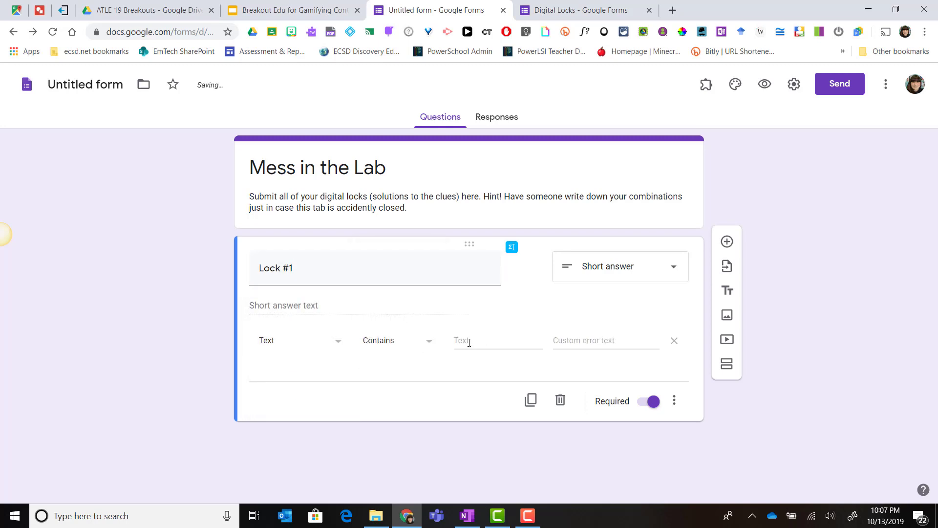
left_click(498, 340)
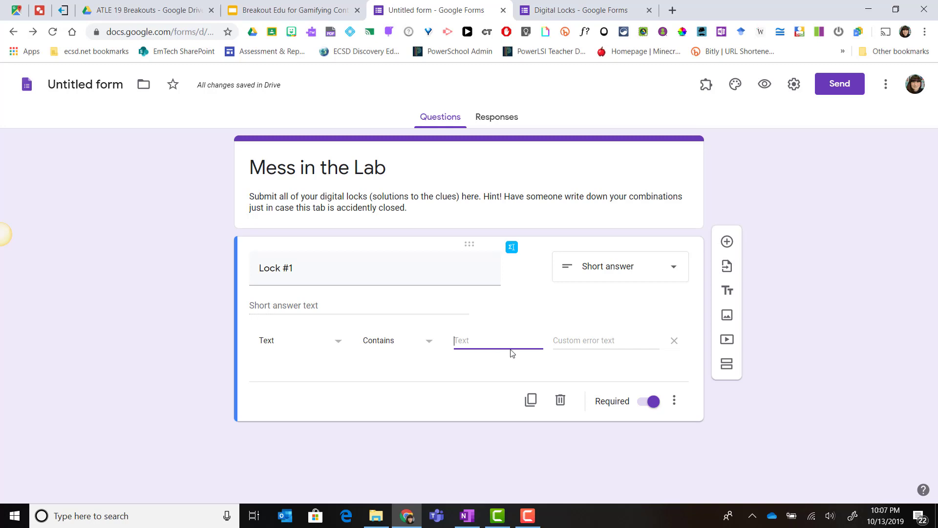
mouse_move(391, 345)
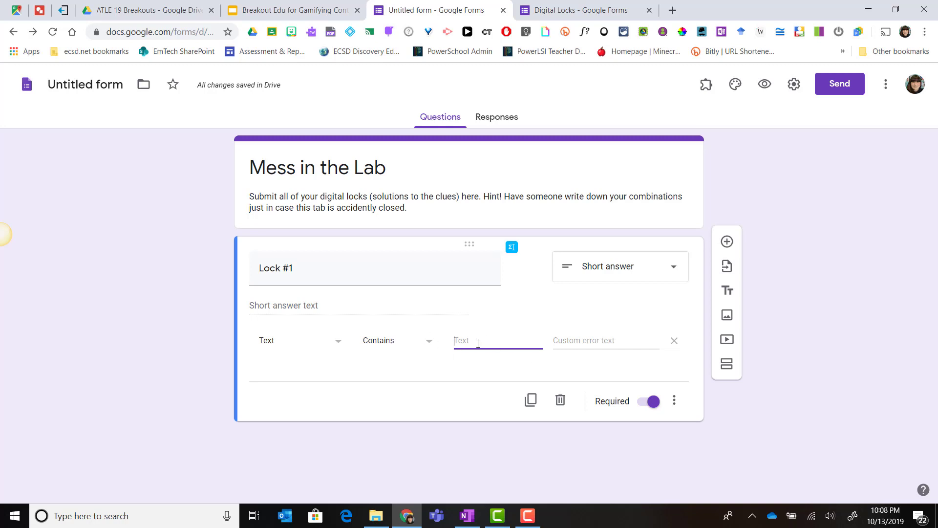
- Require 'updownleftleft' with custom error text 'You followed the path correctly.'
type("updownleftleft")
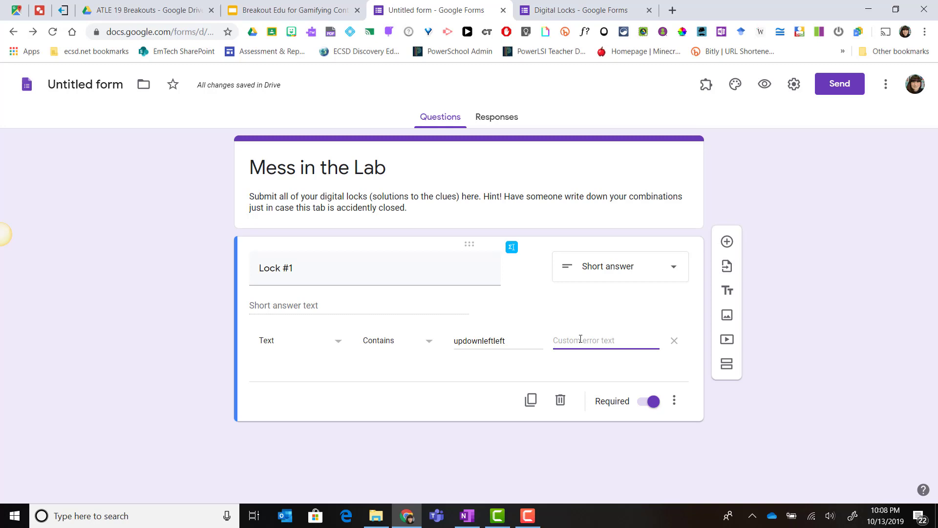
type("D")
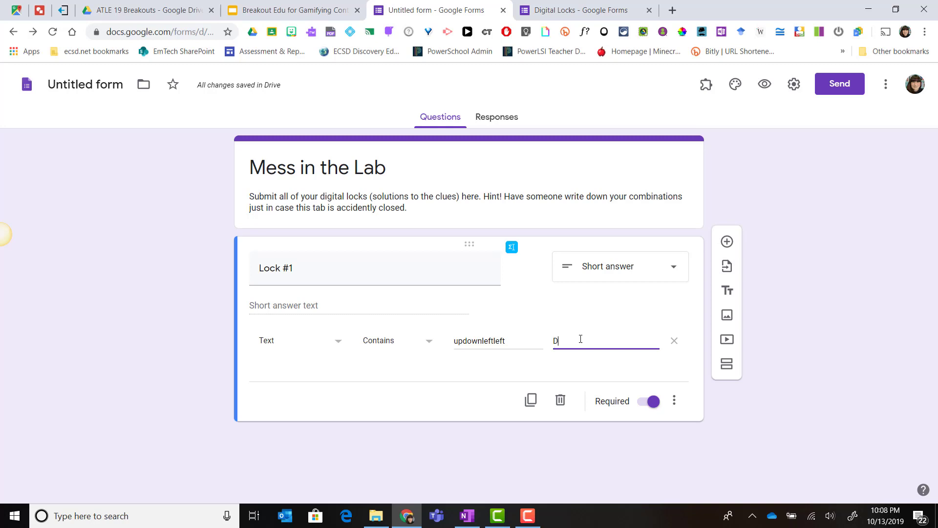
type("You followed the path correctly.")
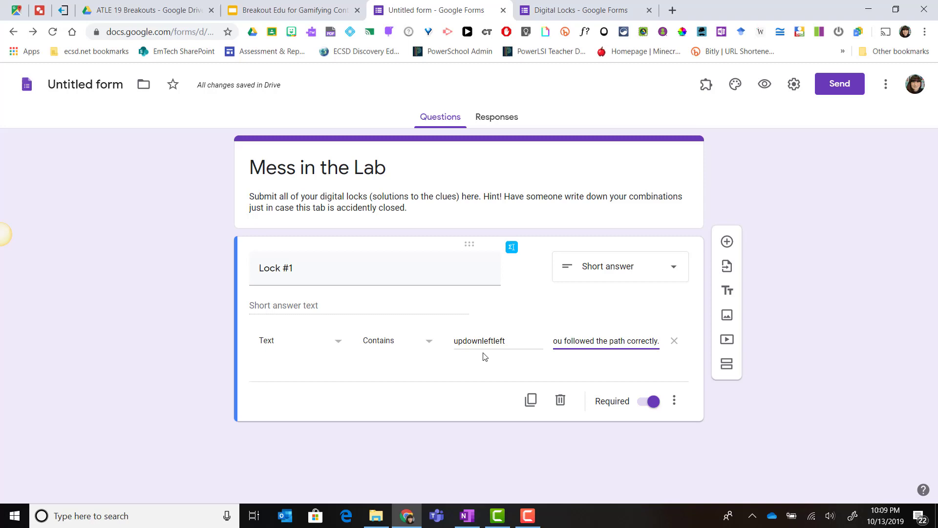
mouse_move(484, 366)
type(" Hint: Answer does not contain capital letters or spaces.")
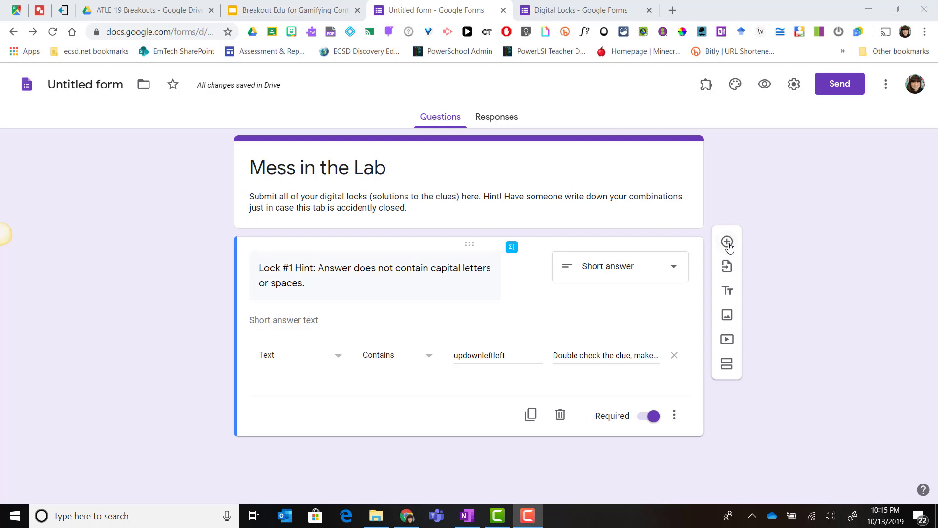
mouse_move(727, 245)
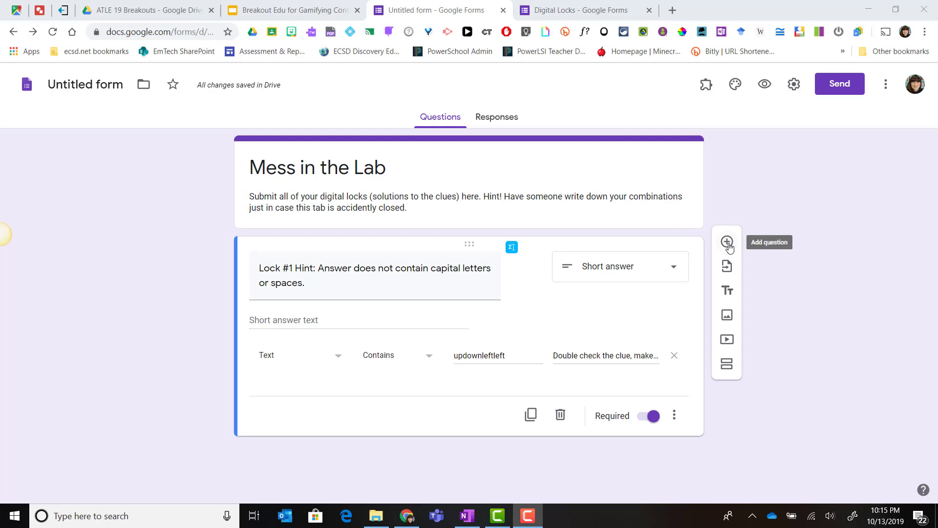
- Add a second required short-answer question named 'Lock #2'
left_click(728, 241)
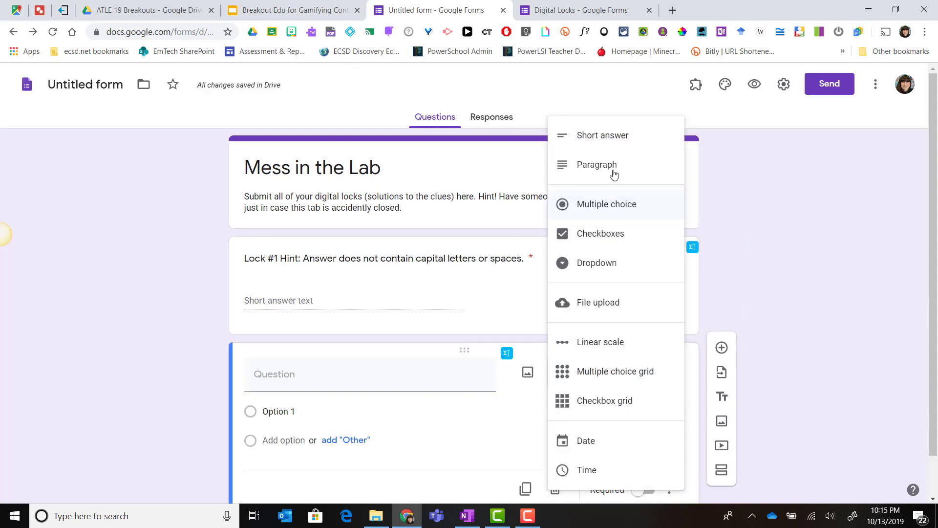
left_click(602, 135)
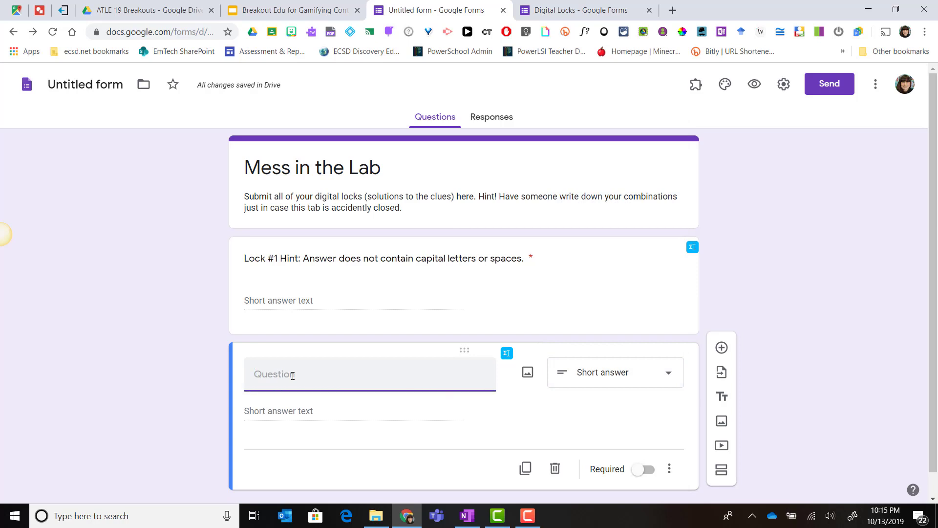
type("Lock #2")
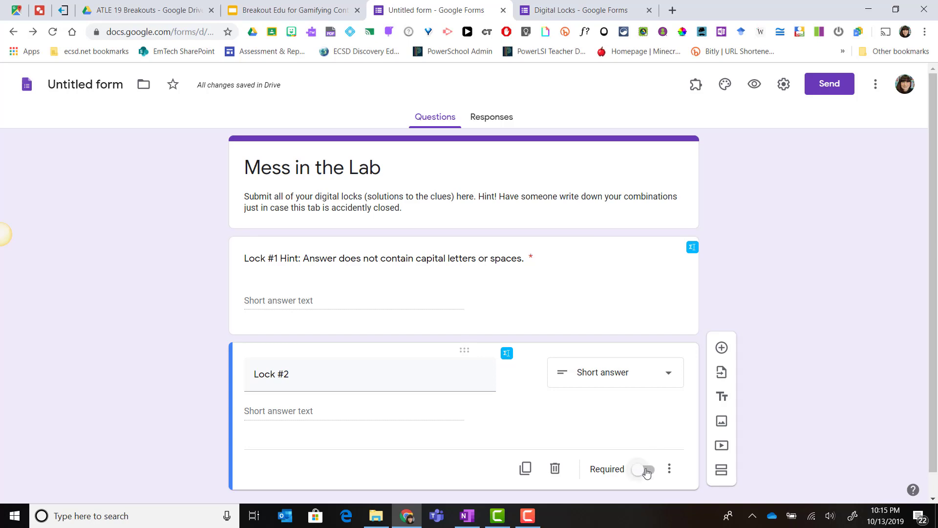
left_click(644, 468)
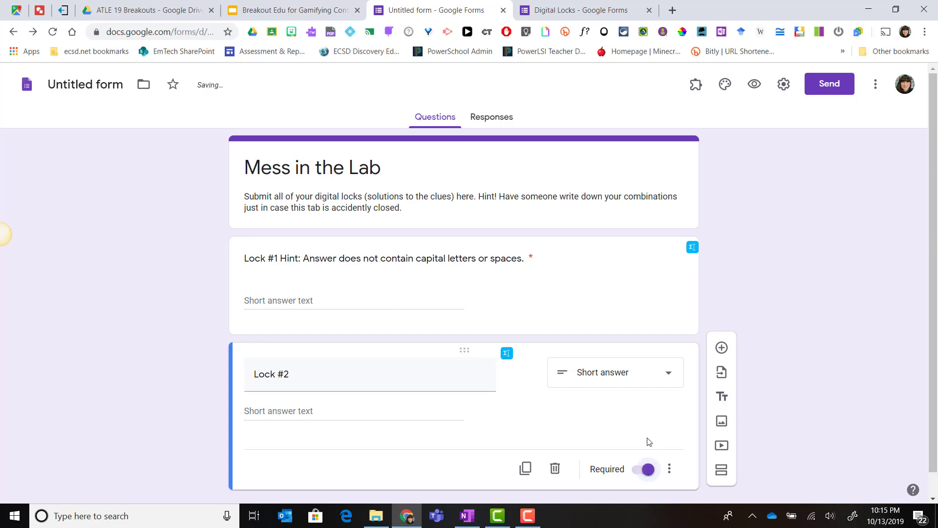
left_click(669, 468)
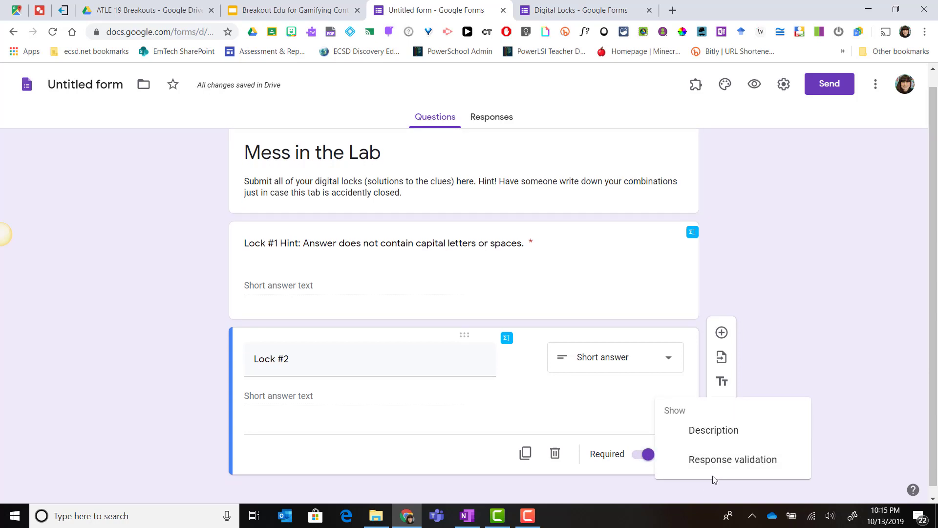
- Validate Lock #2 as a Number equal to 1409 with a 'Double check' error
left_click(732, 459)
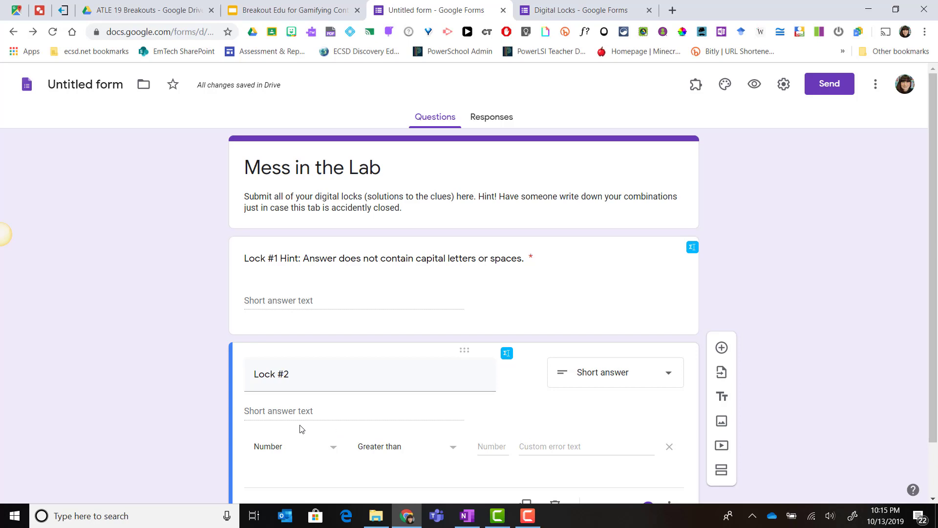
mouse_move(261, 434)
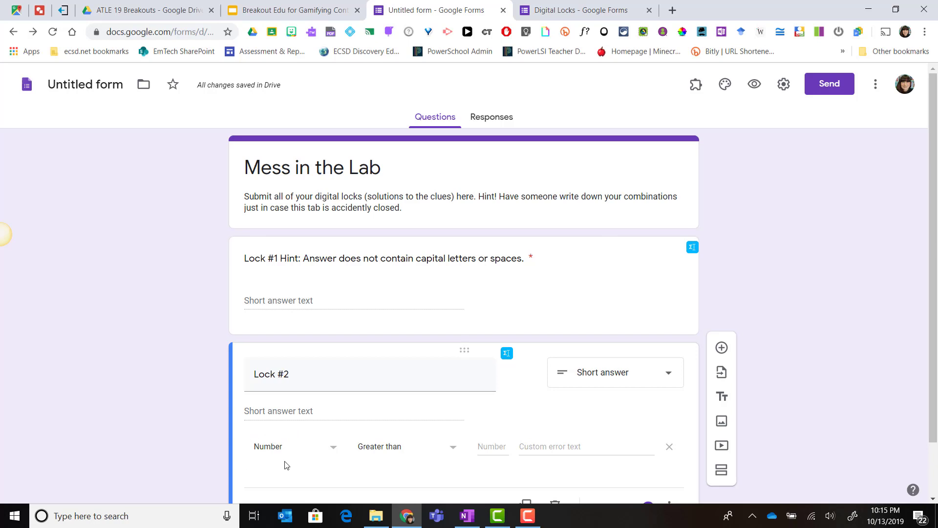
mouse_move(451, 452)
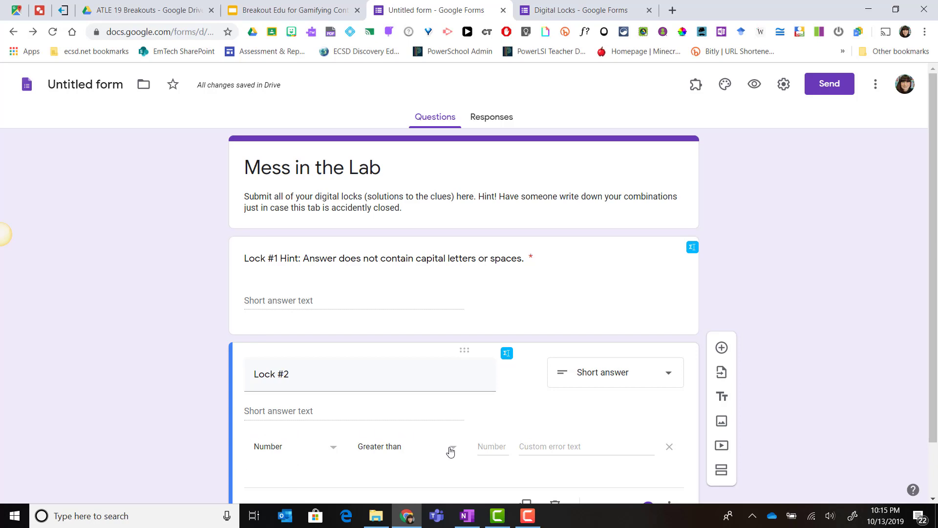
left_click(451, 446)
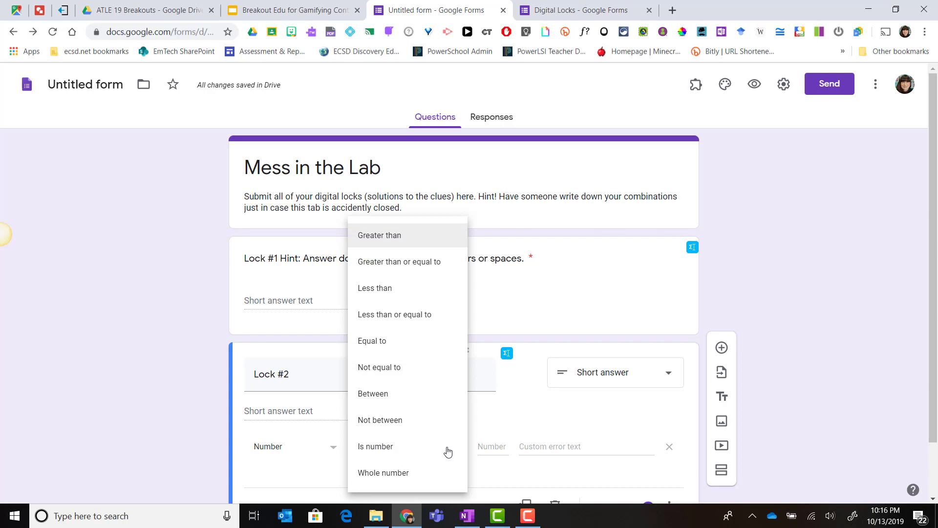
left_click(371, 341)
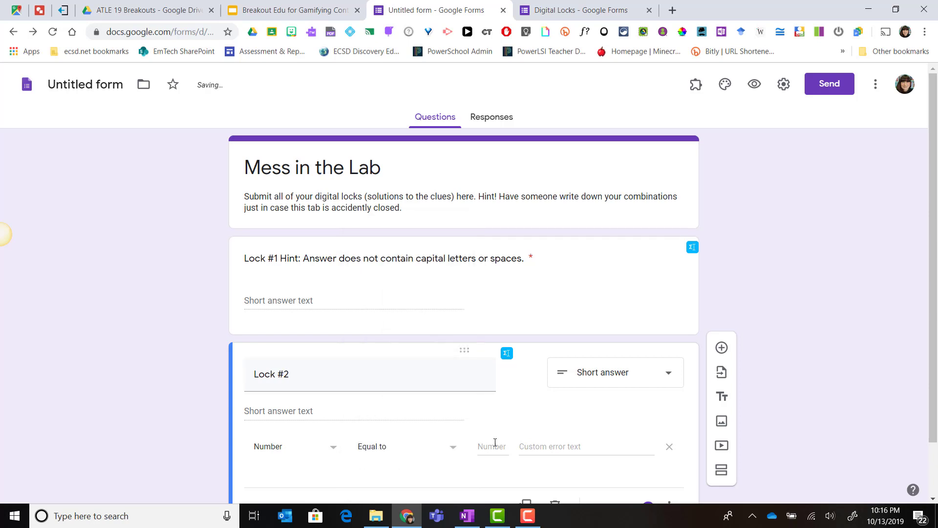
left_click(491, 446)
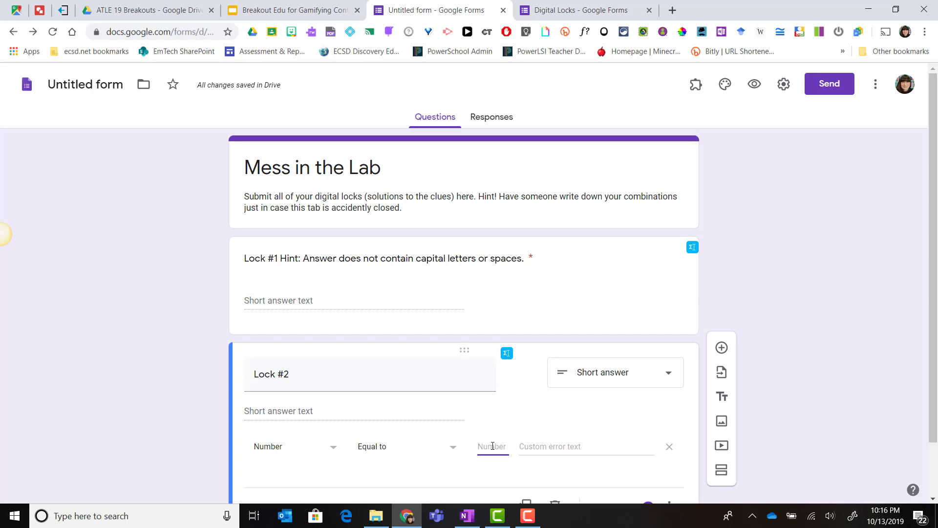
type("14")
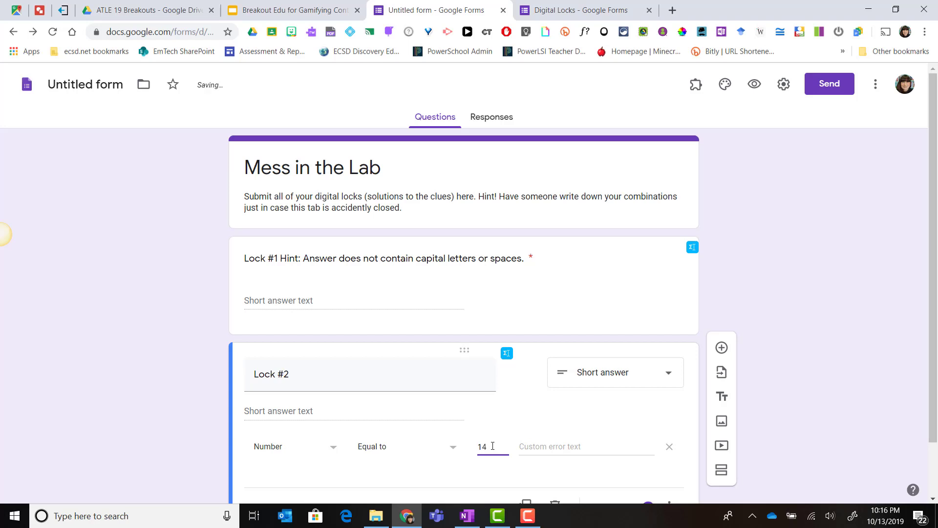
type("09")
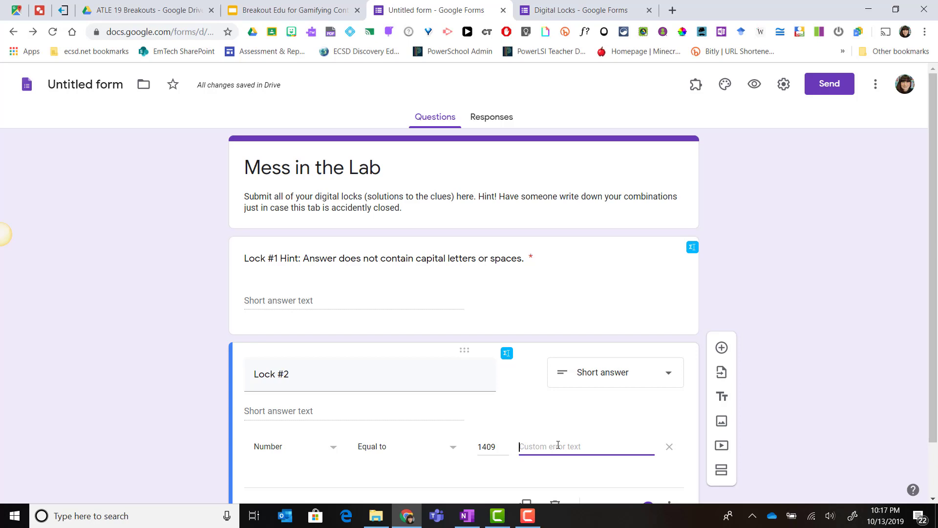
type("Double che")
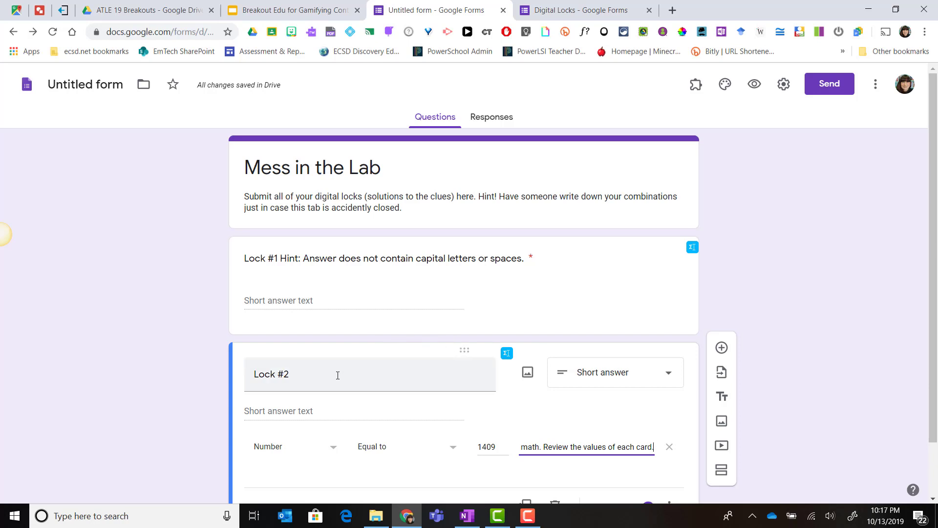
- Extend the second title to 'Lock #2 Hint: 4 Digit Number'
type("H")
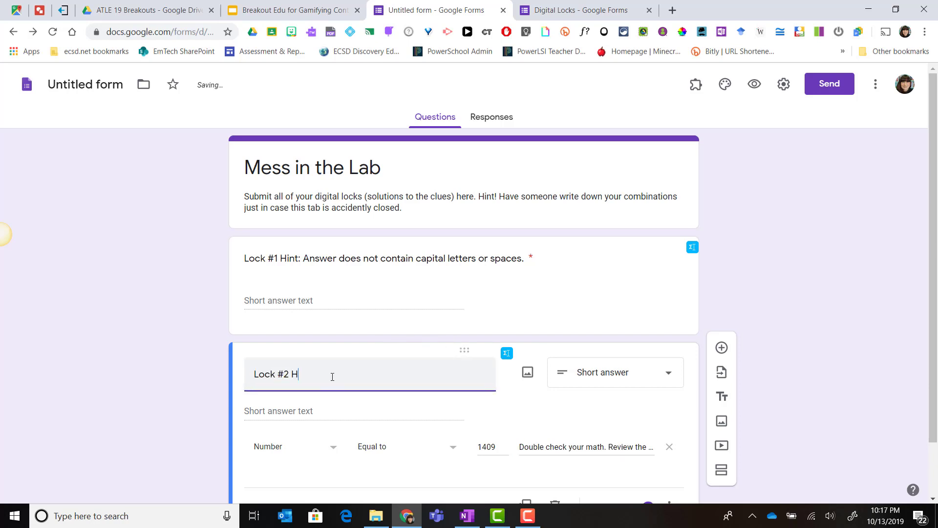
type("int:")
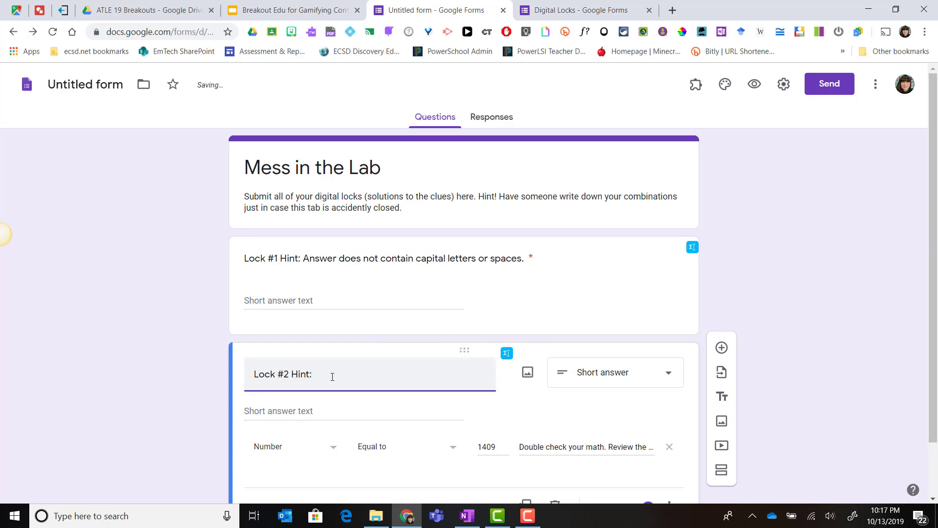
type("4 Di")
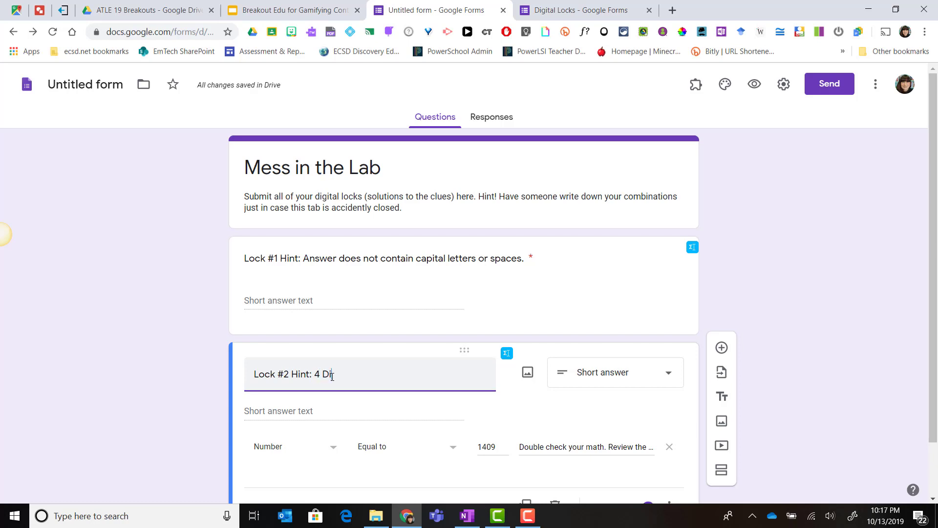
type("git Numb")
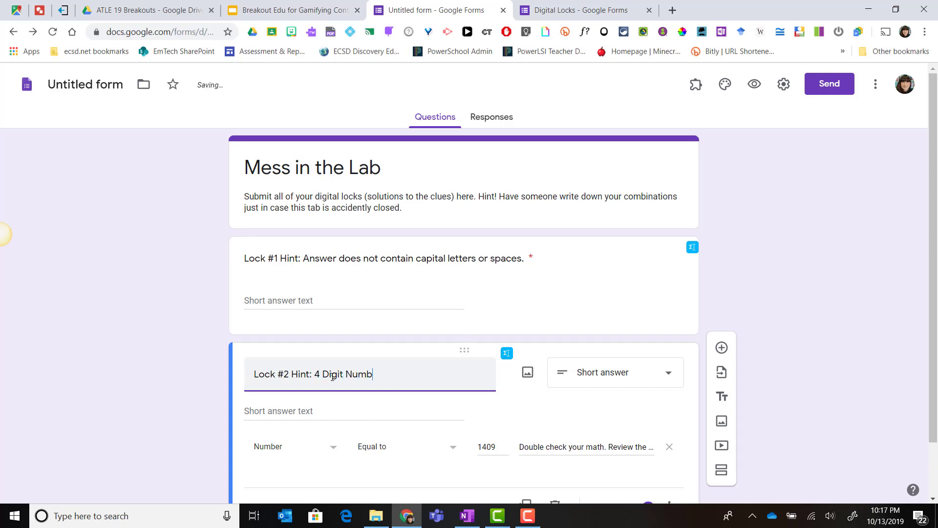
type("er")
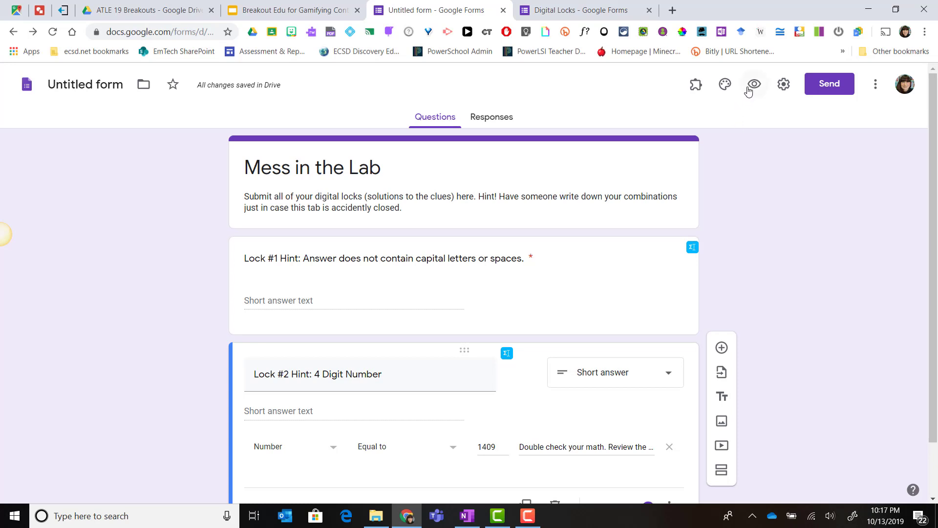
- Preview the form, try wrong answers like 'updownrightright', then submit correct ones
left_click(752, 84)
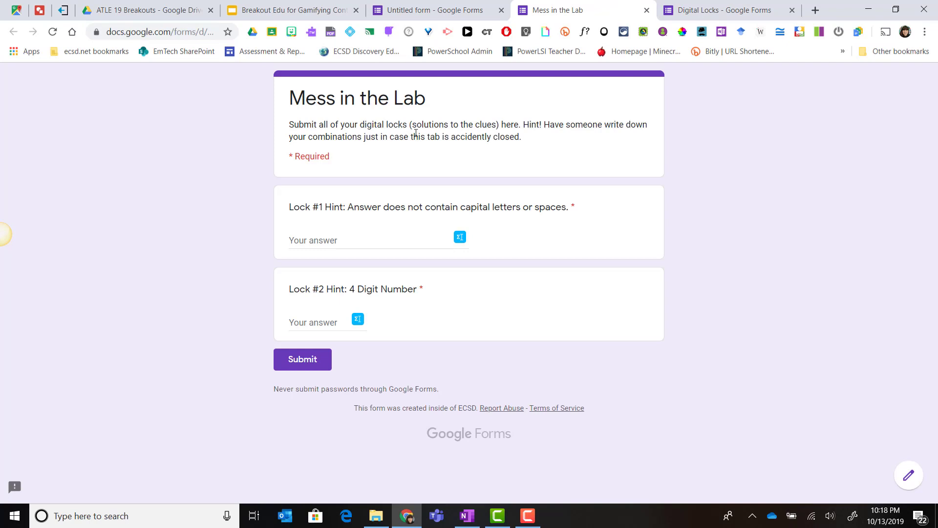
mouse_move(390, 236)
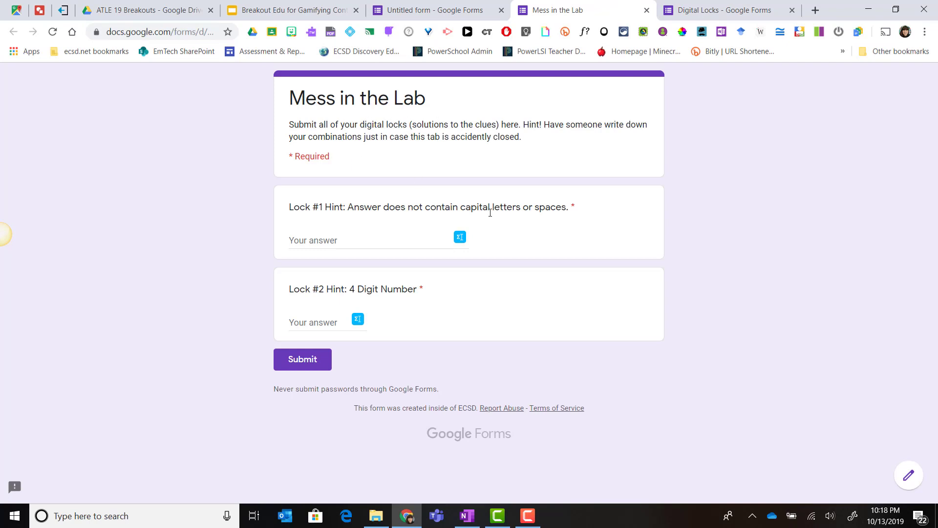
mouse_move(391, 302)
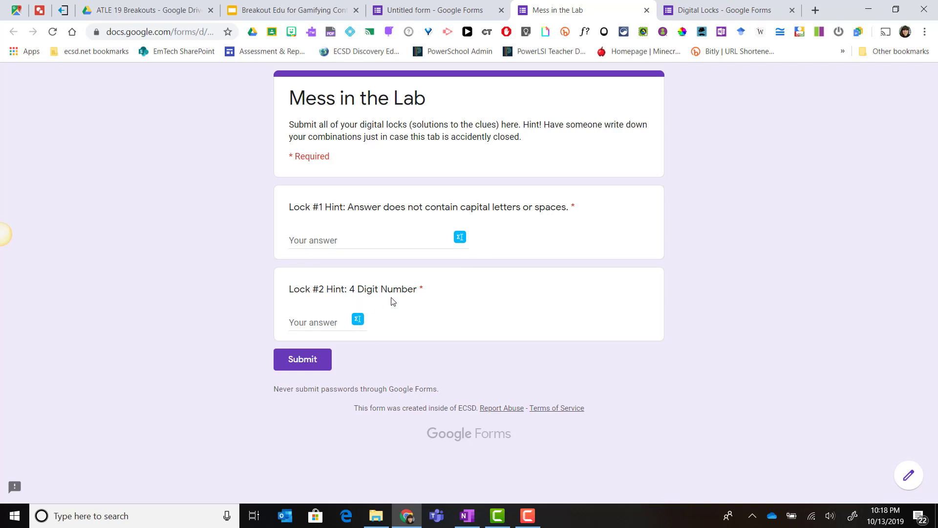
left_click(359, 240)
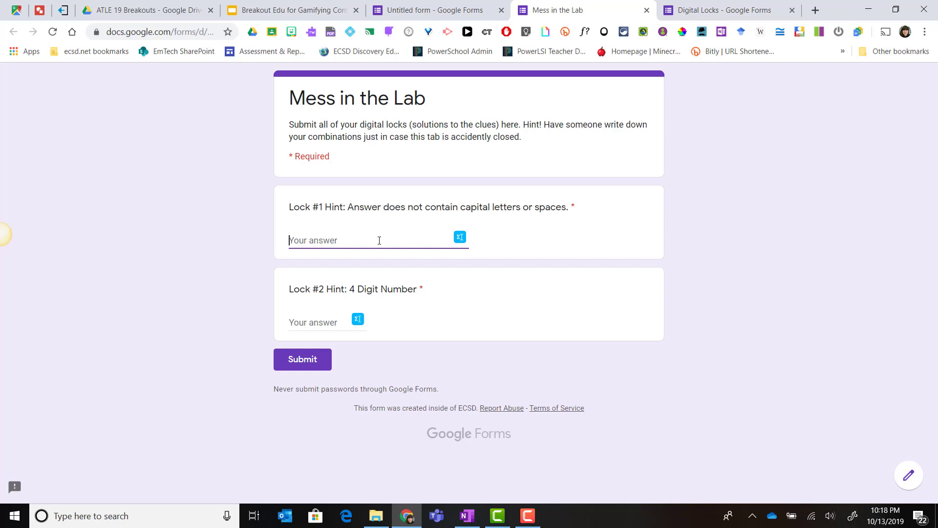
type("updownrightright")
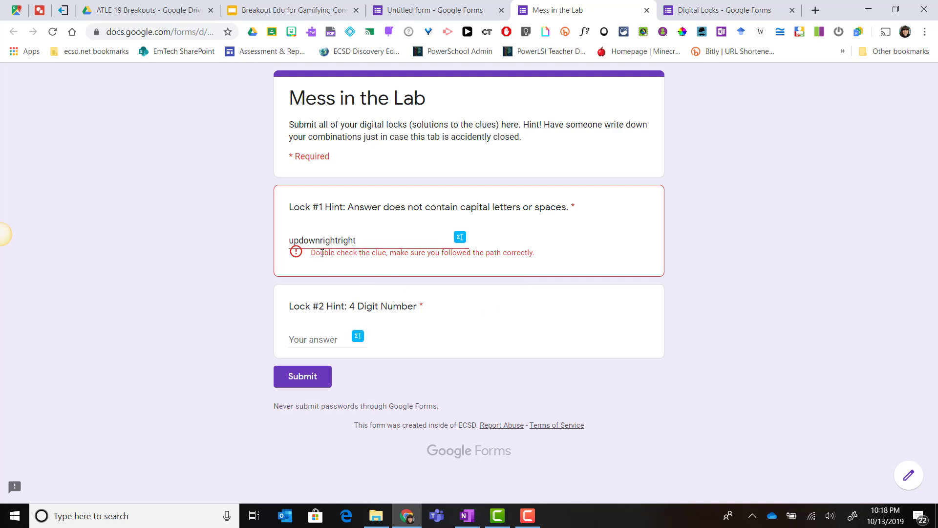
mouse_move(419, 256)
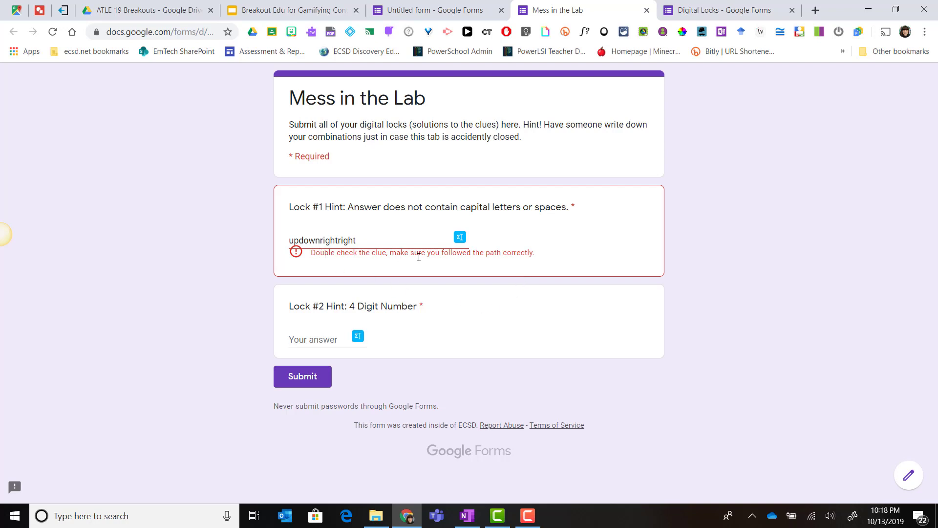
mouse_move(366, 275)
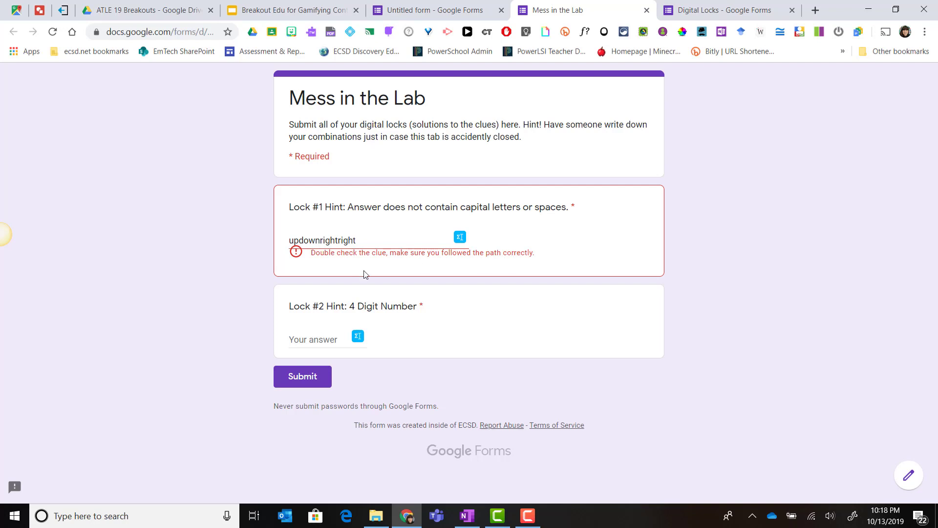
left_click(317, 339)
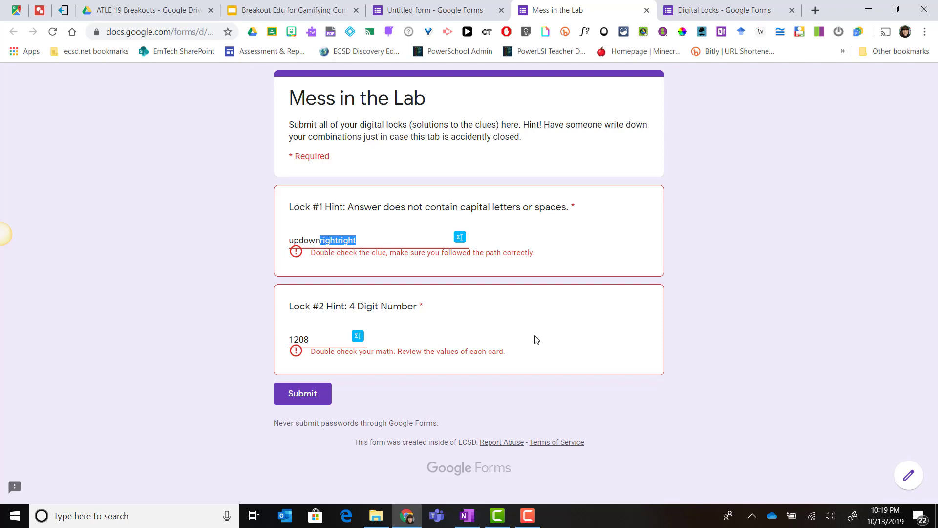
type("leftleft")
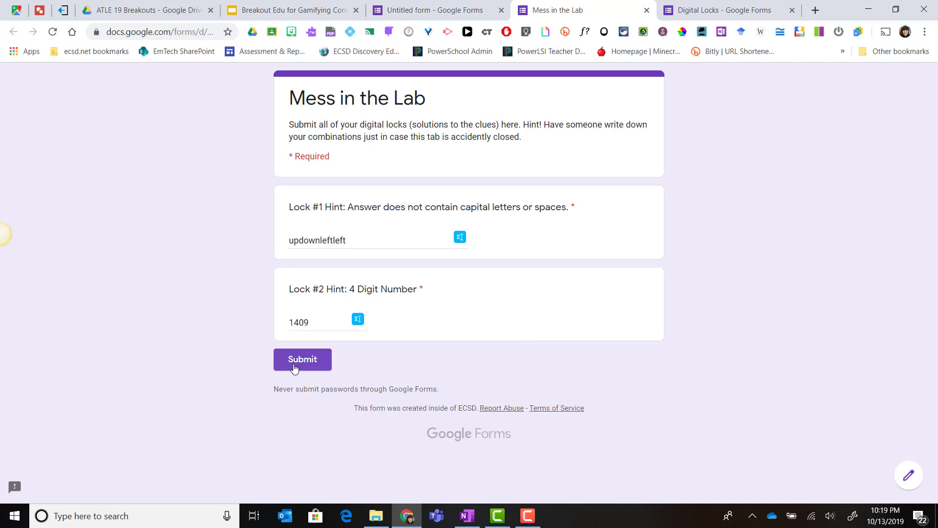
left_click(302, 359)
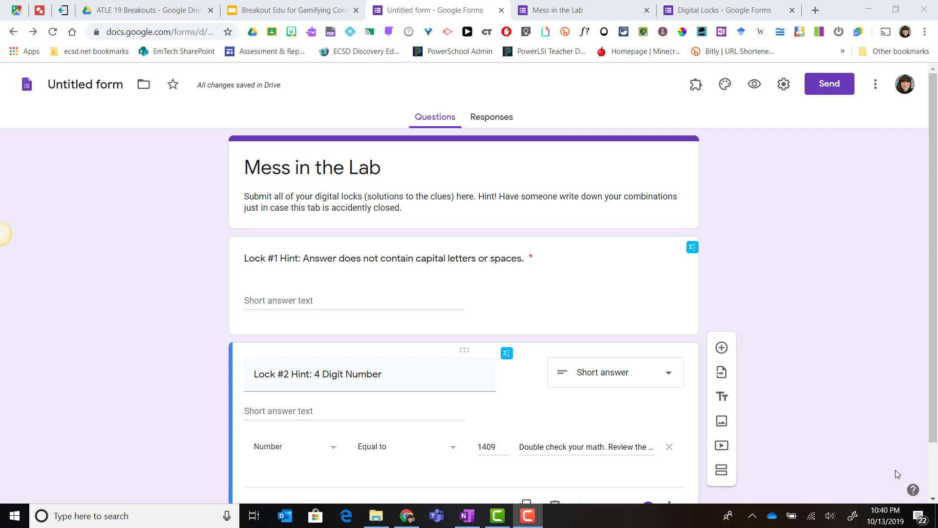
mouse_move(783, 85)
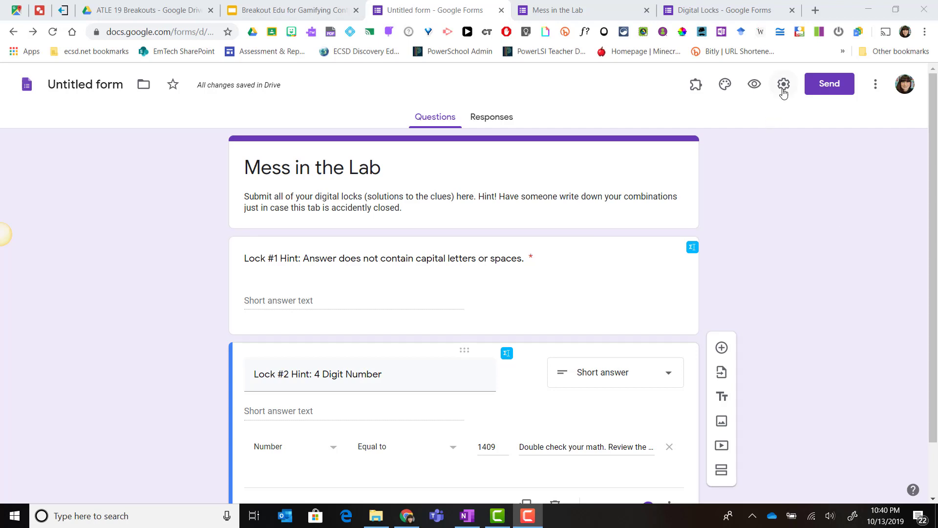
- Reach the Presentation settings' Confirmation message field for editing
left_click(783, 84)
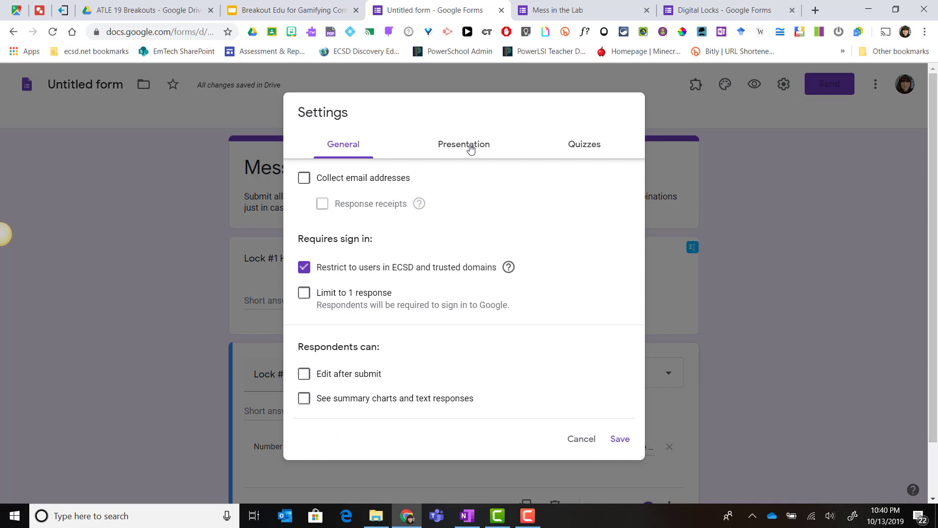
left_click(463, 144)
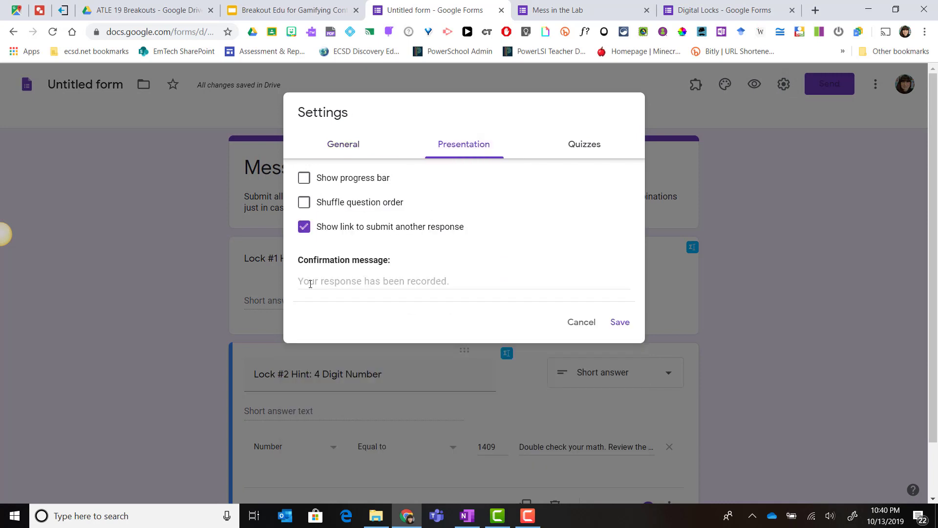
left_click(460, 282)
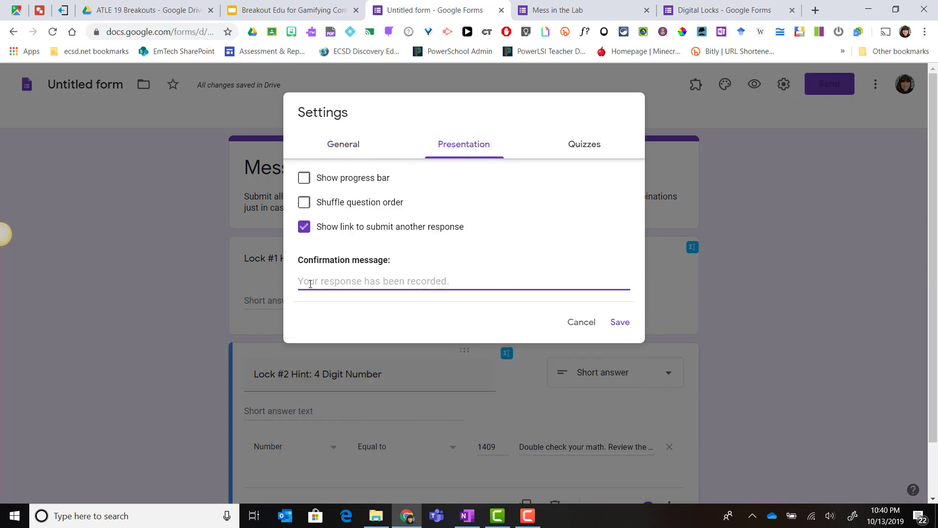